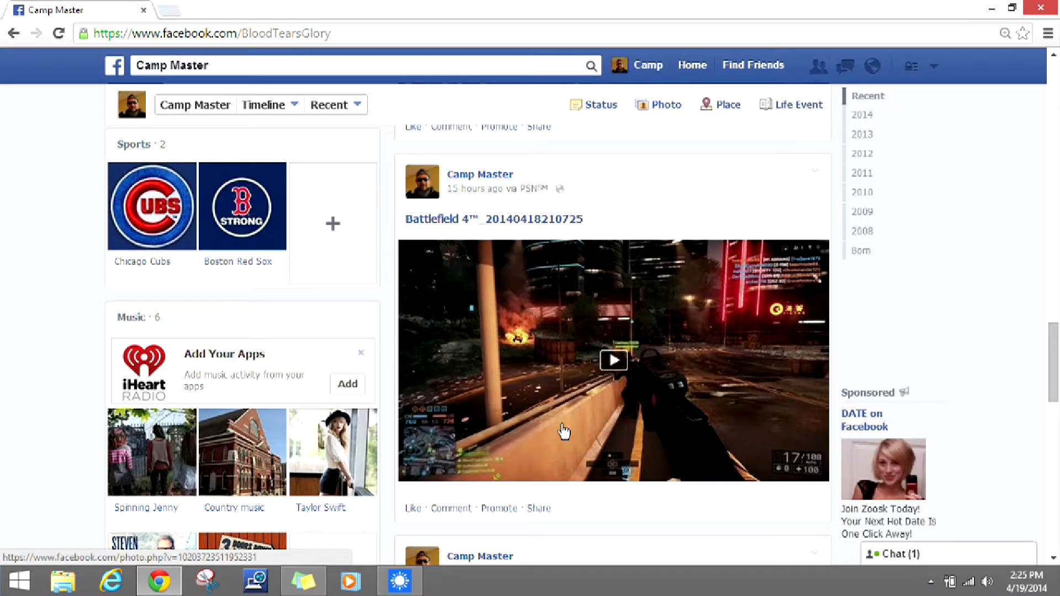
mouse_move(802, 221)
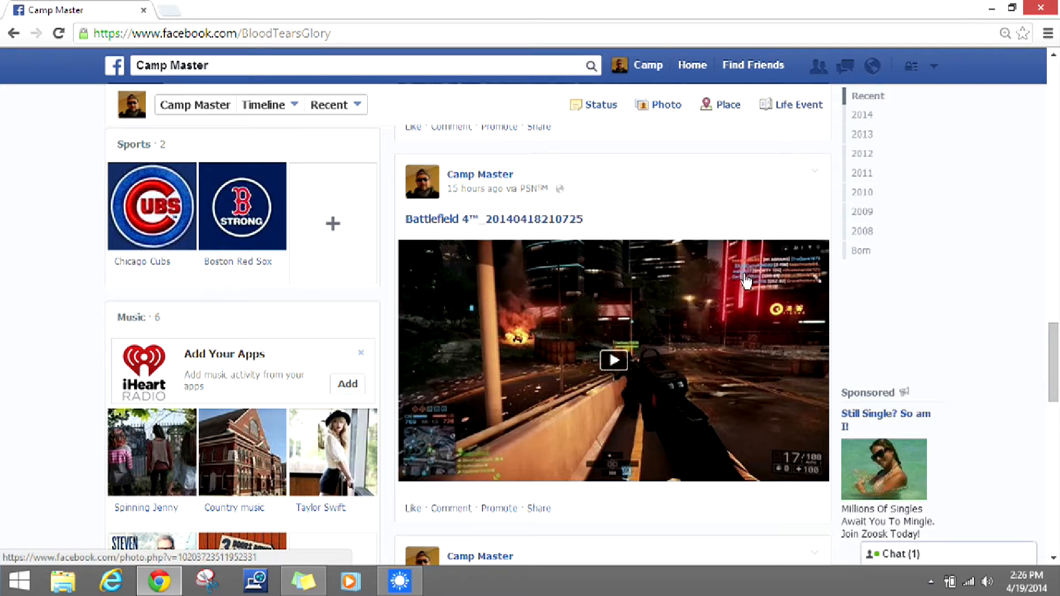
mouse_move(541, 459)
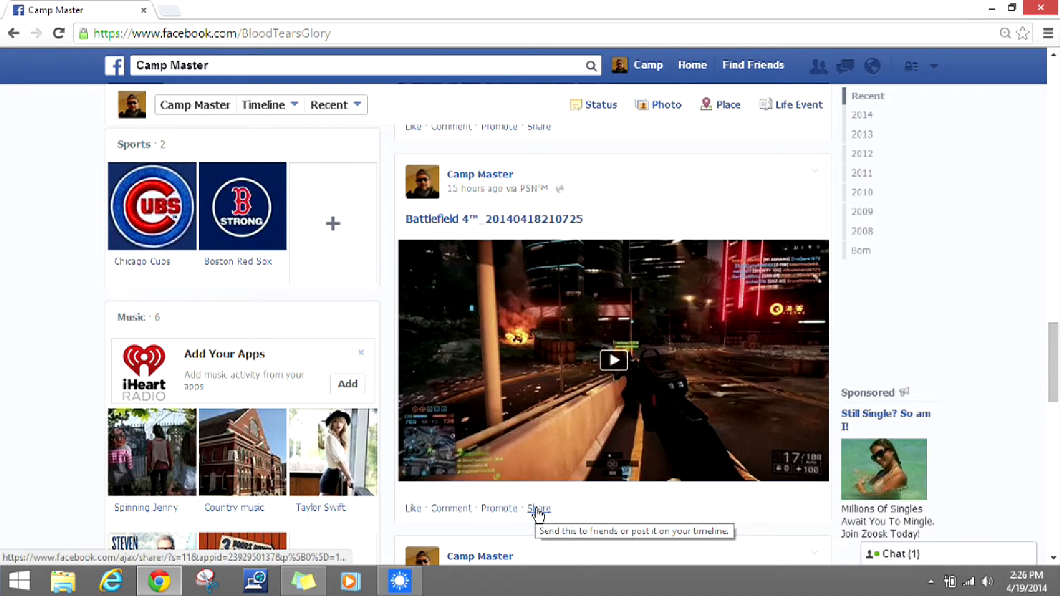
Bring up the Share panel for the Battlefield 4 video and dismiss it without posting.
left_click(538, 508)
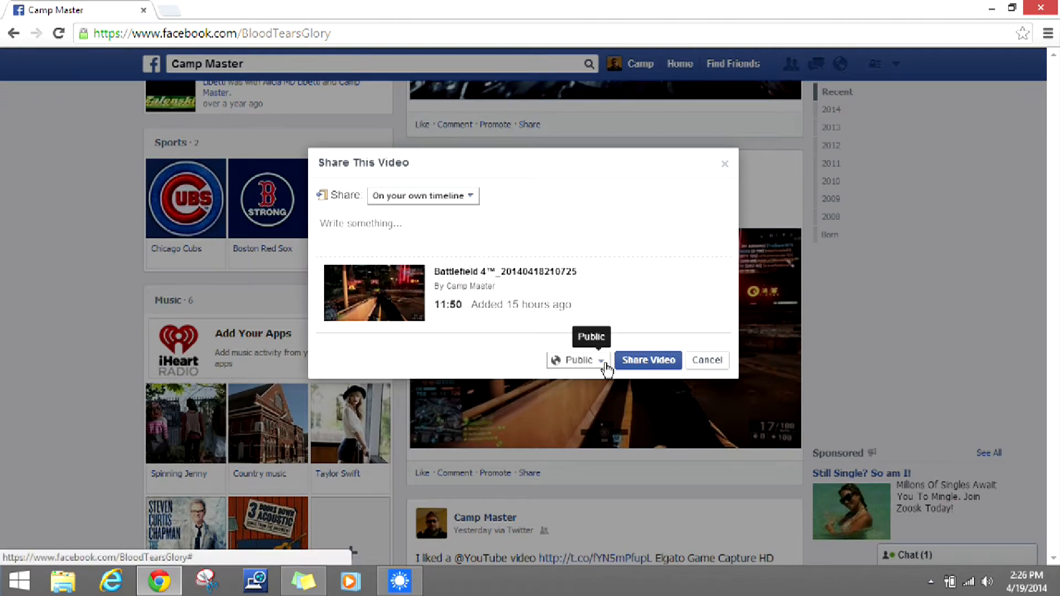
mouse_move(754, 184)
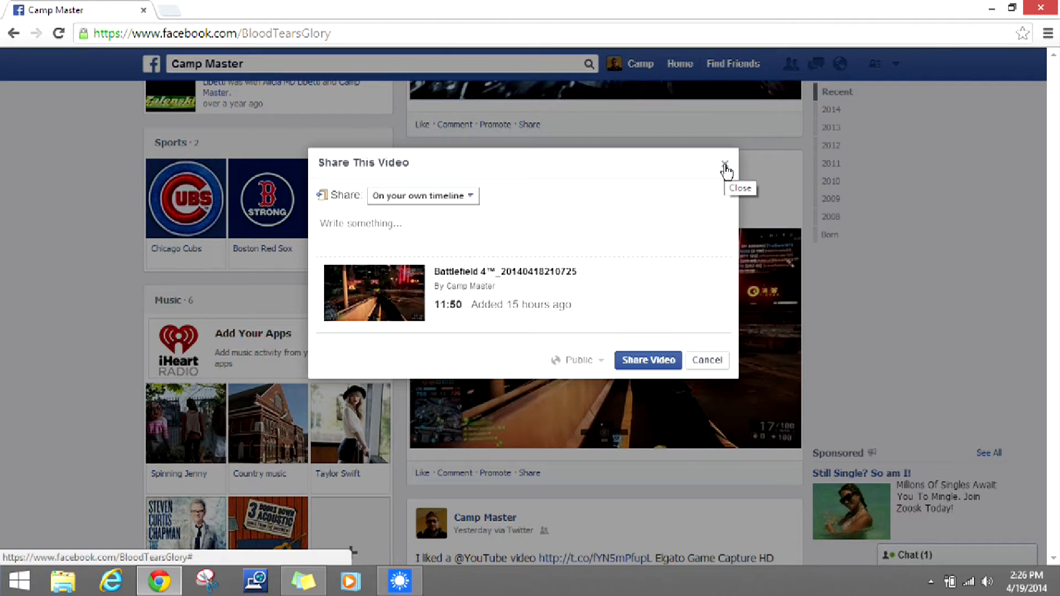
left_click(726, 167)
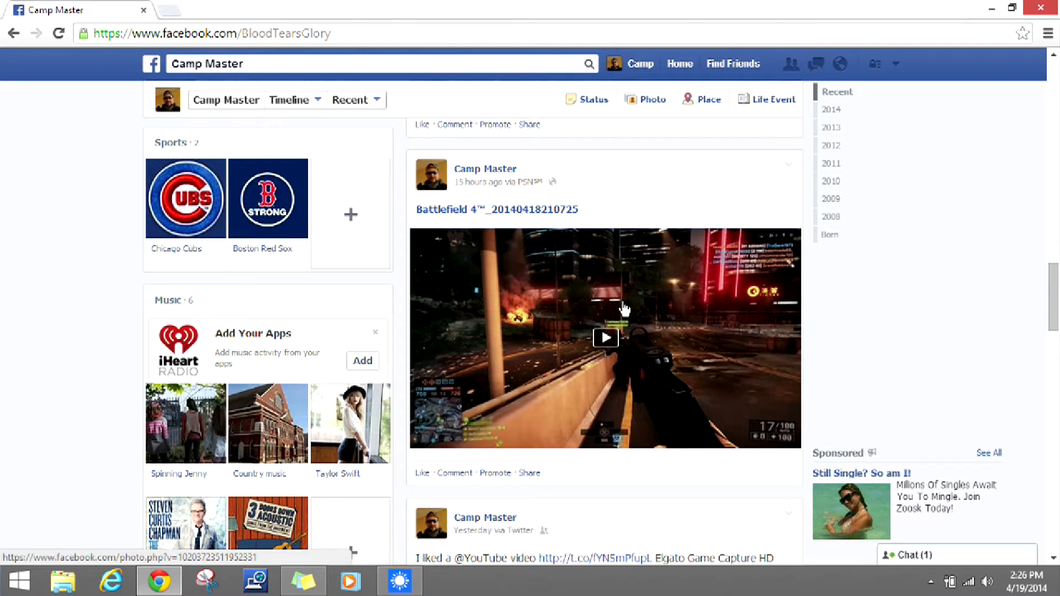
mouse_move(634, 385)
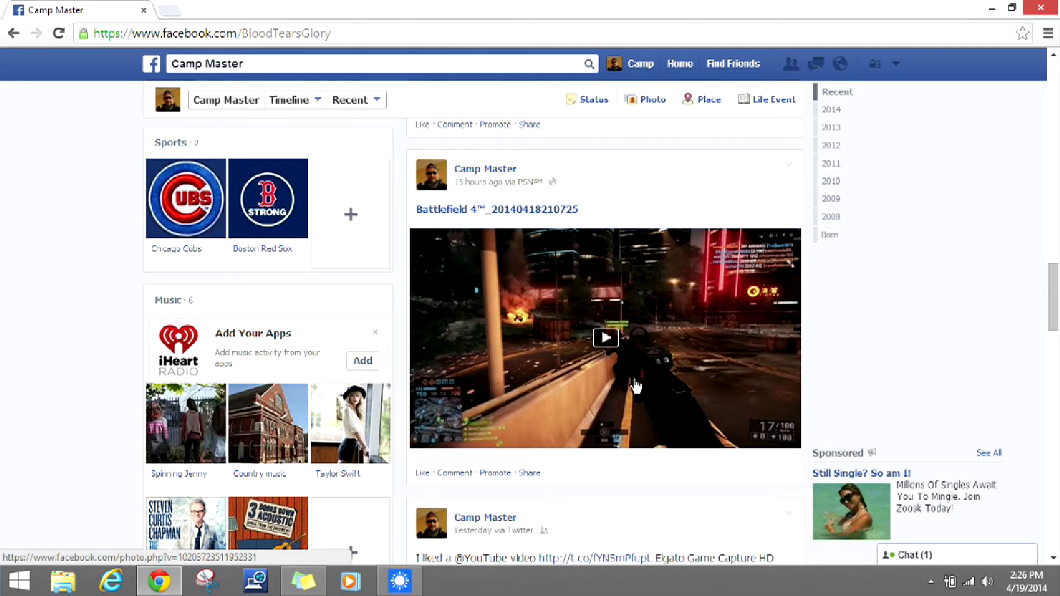
View the Battlefield 4 video in theater mode and choose Download HD from Options.
left_click(604, 337)
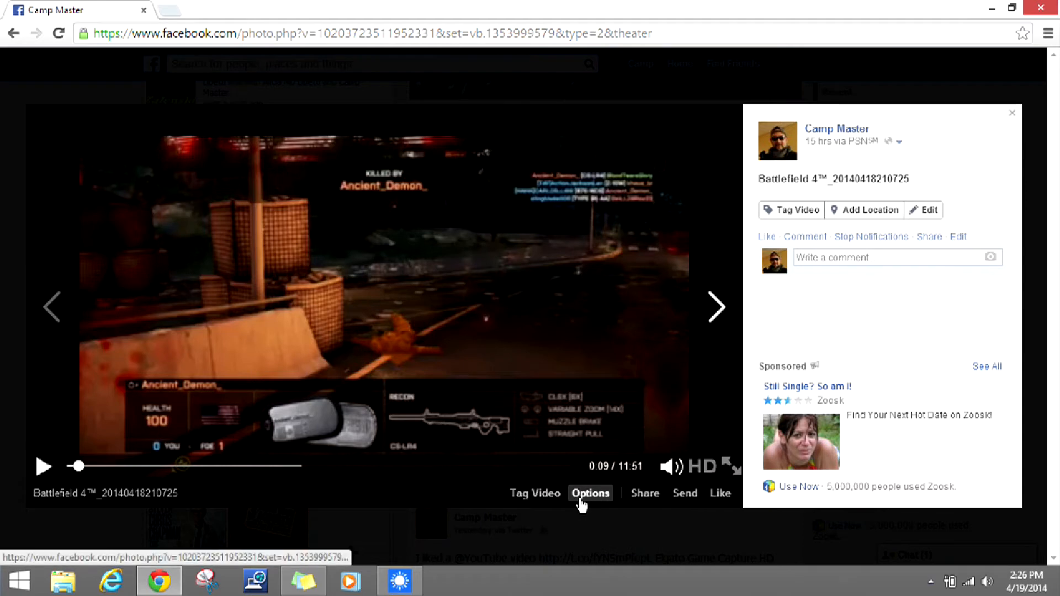
left_click(590, 492)
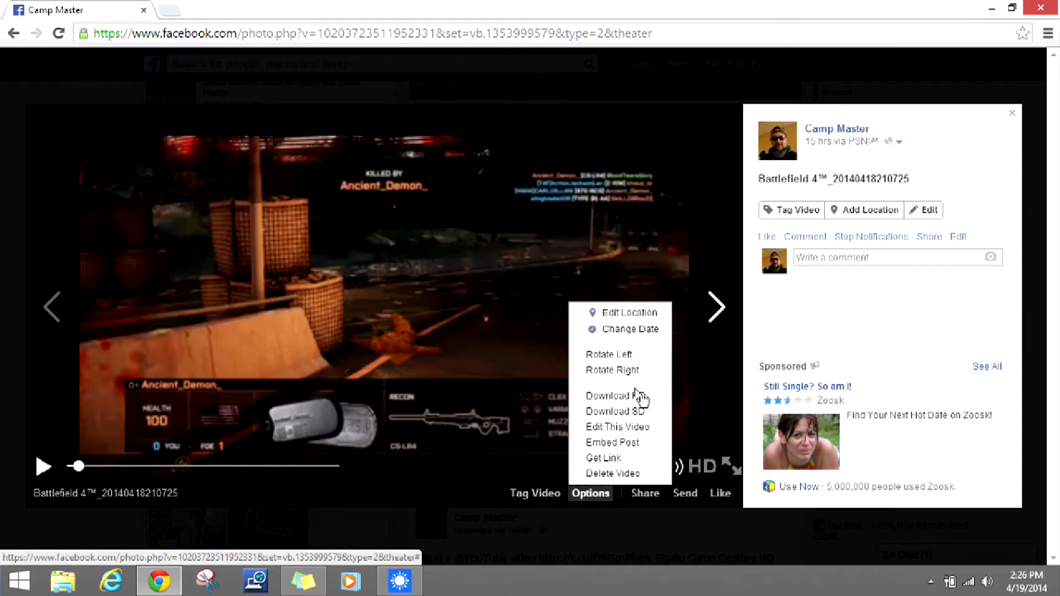
mouse_move(614, 396)
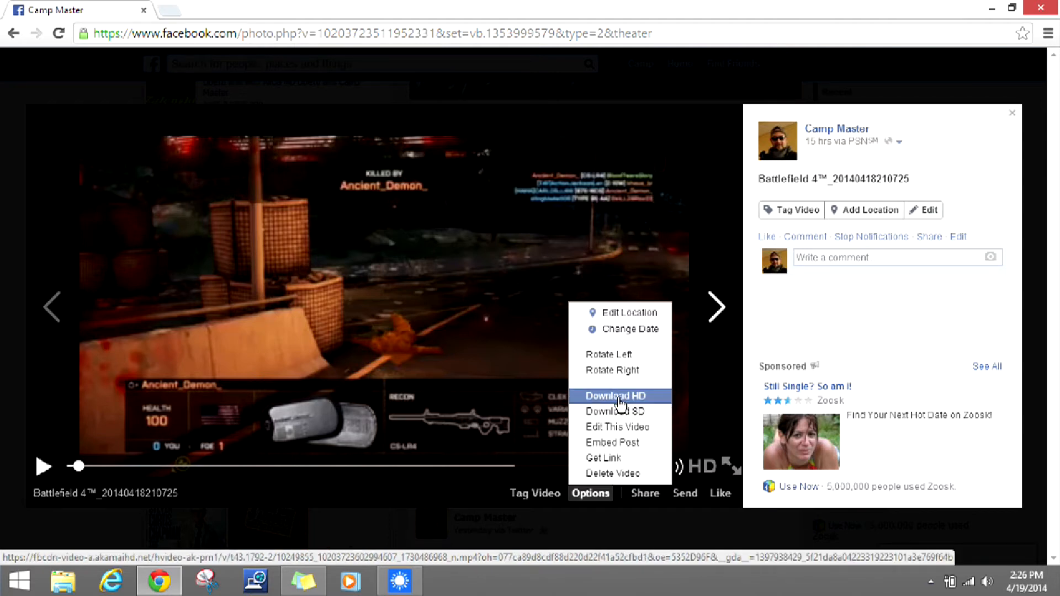
left_click(611, 396)
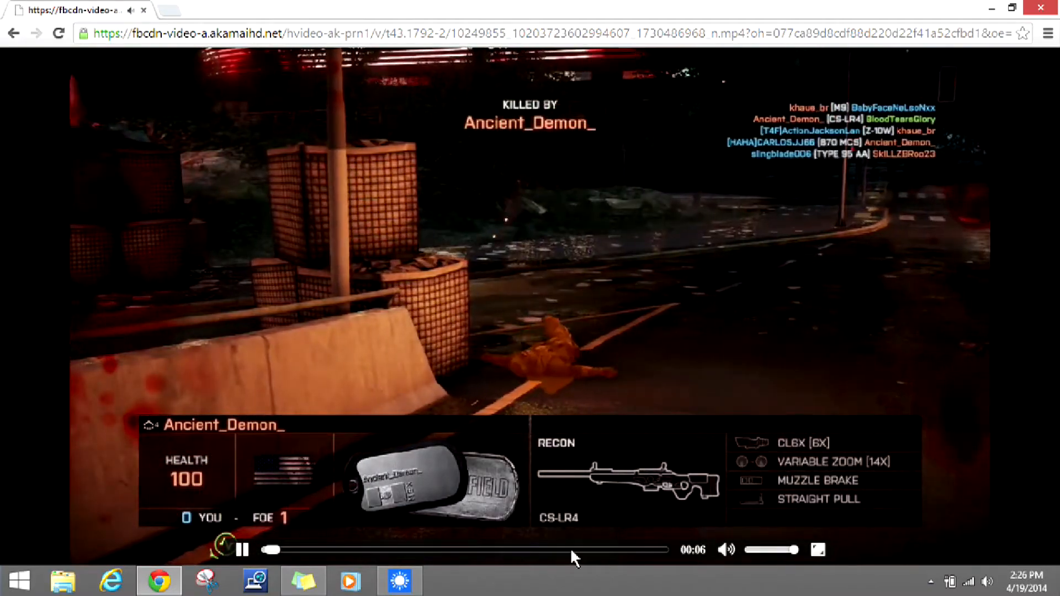
Pause the HD video and start 'Save video as...' from its right-click menu.
left_click(242, 549)
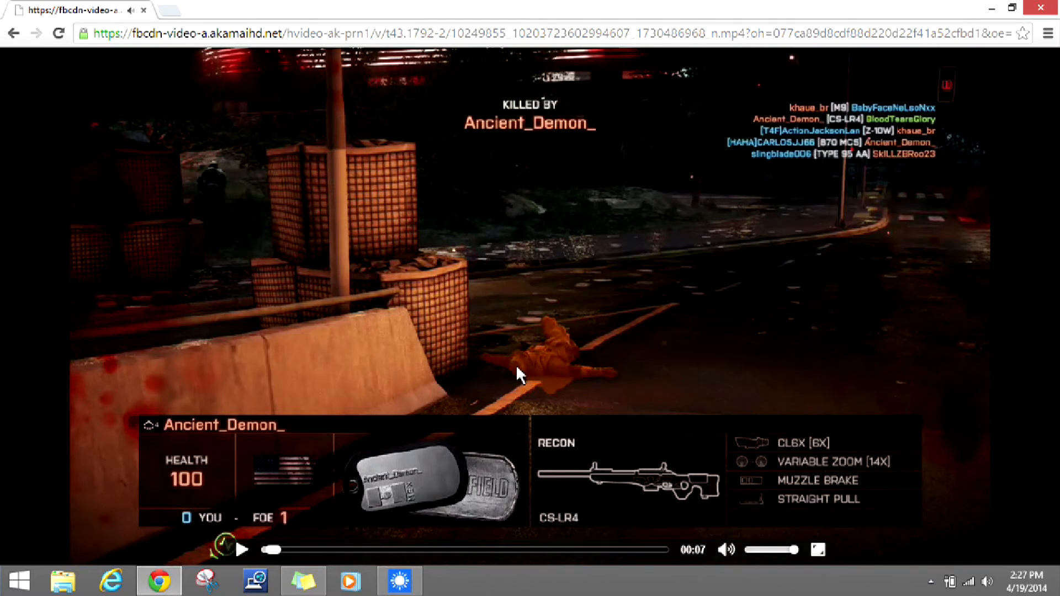
right_click(520, 375)
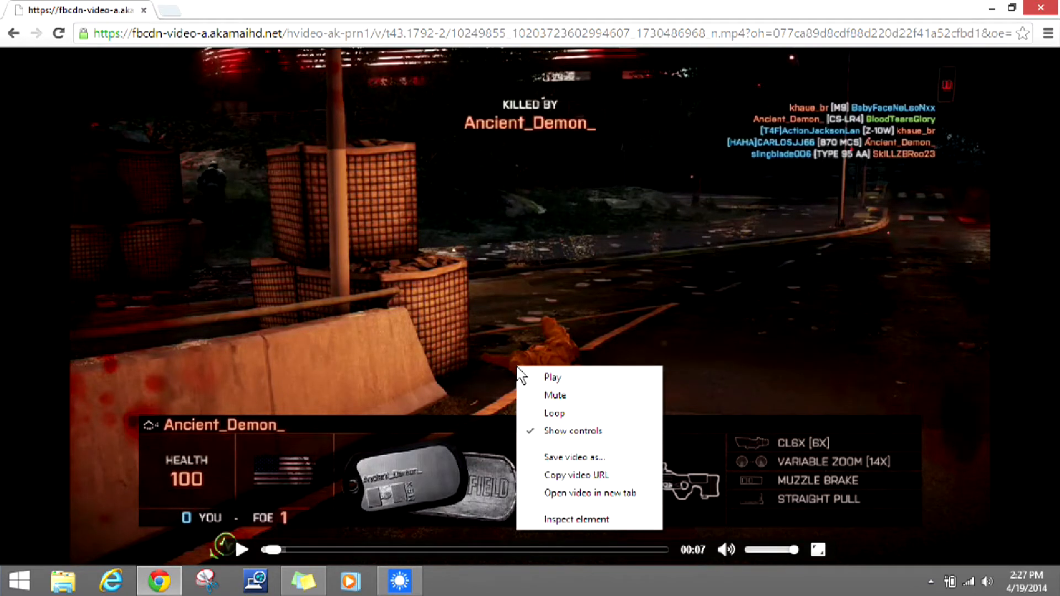
mouse_move(574, 457)
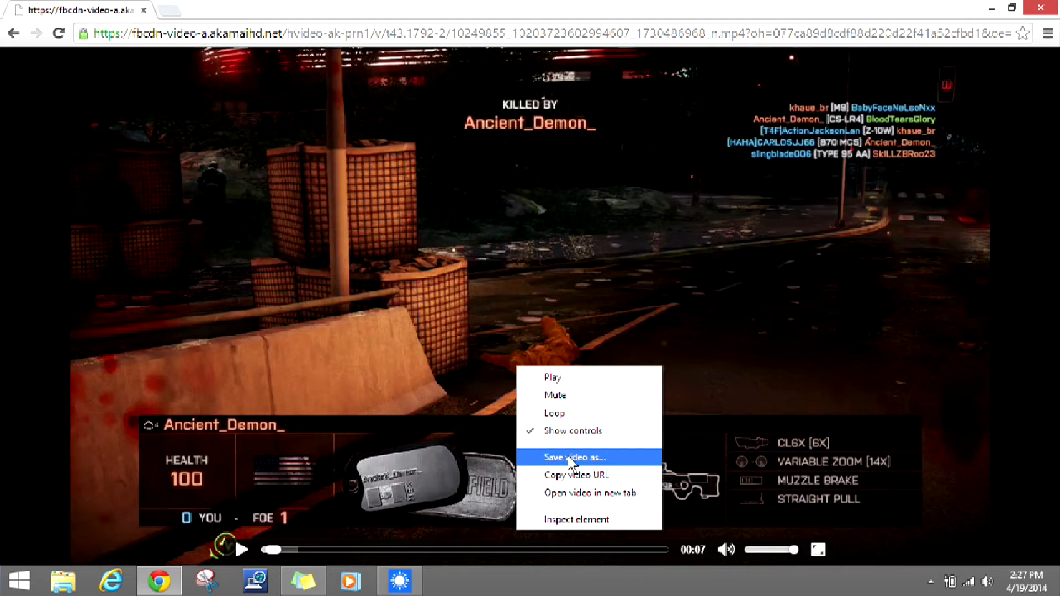
left_click(580, 457)
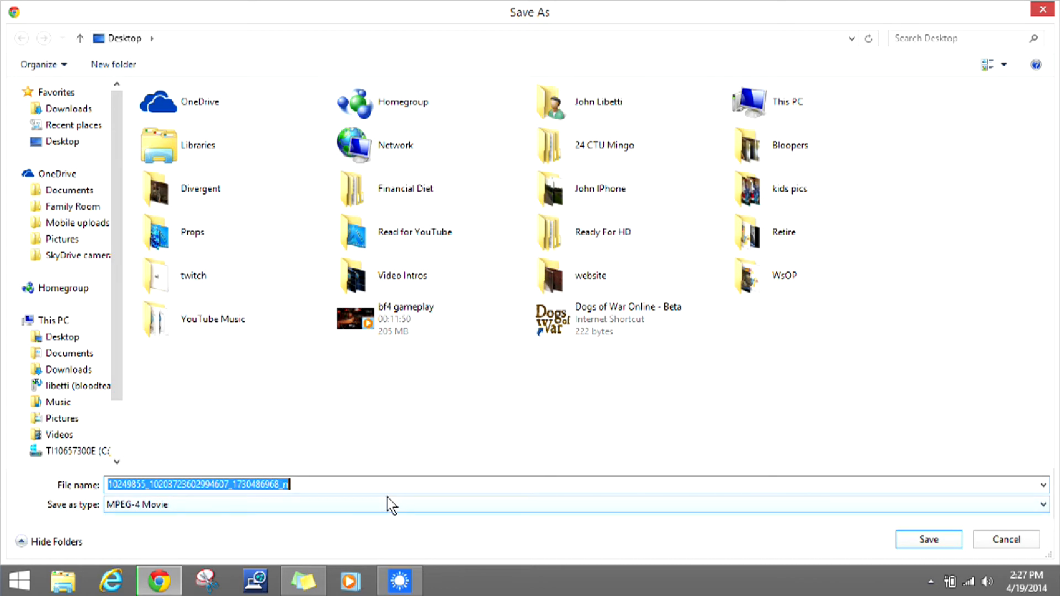
Save the video to the Desktop under the name 'bf4 test'.
type("bf4 te")
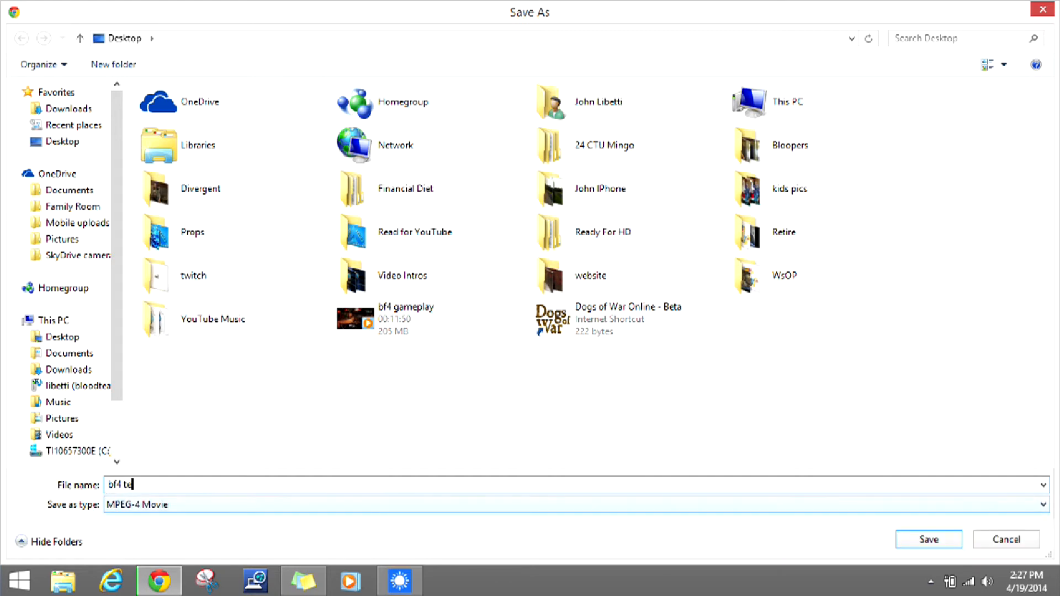
type("st")
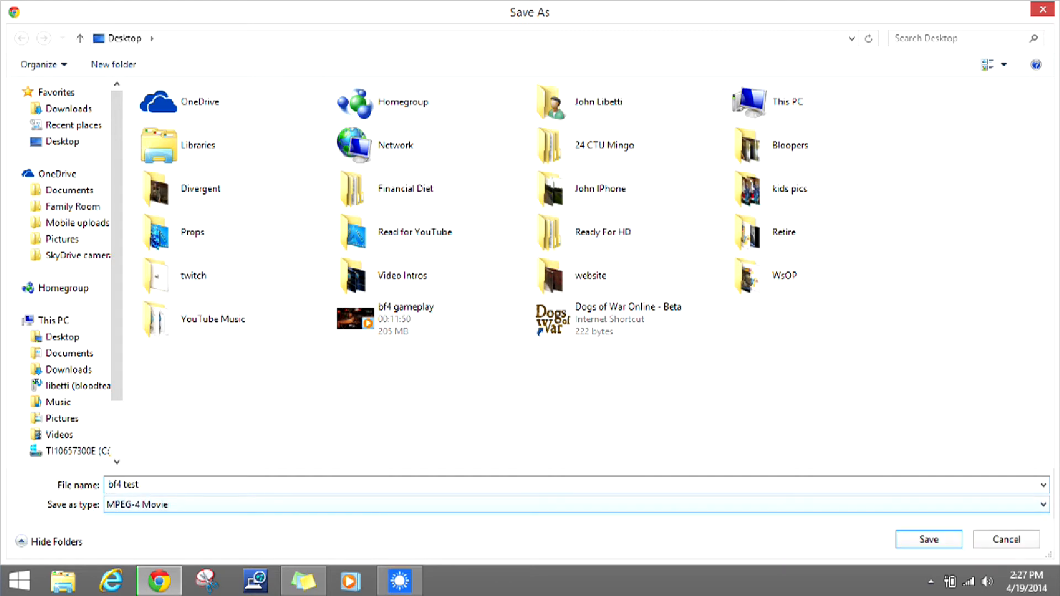
left_click(927, 539)
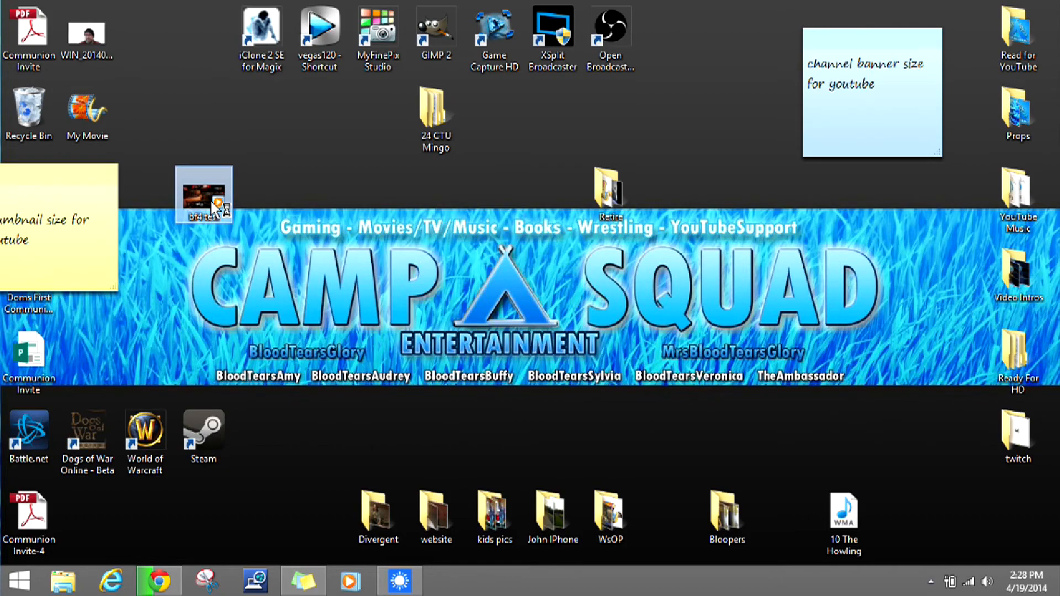
Play the saved 'bf4 test' file from the desktop in Windows Media Player.
double_click(203, 197)
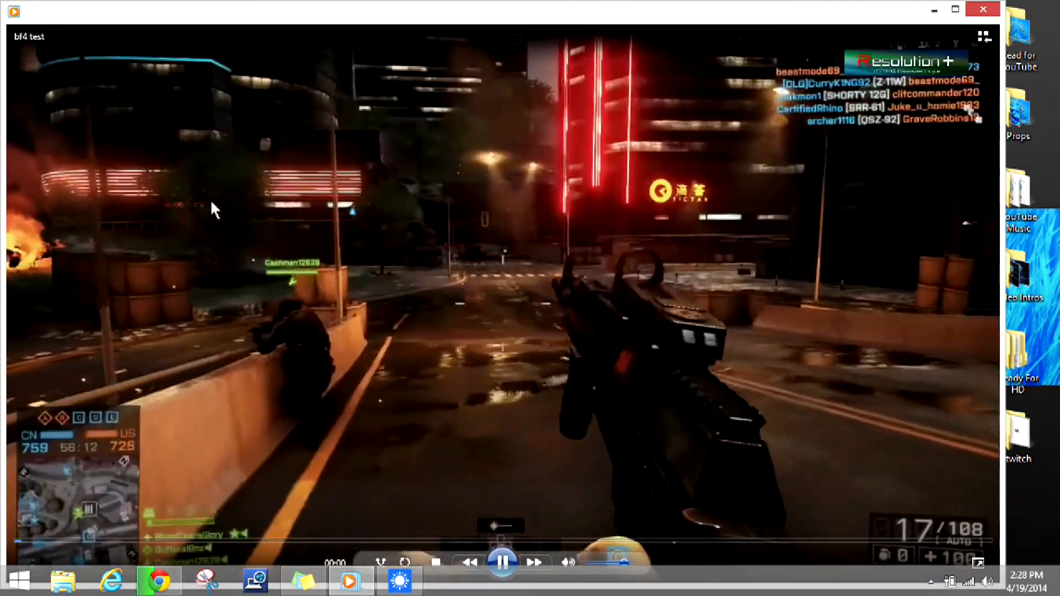